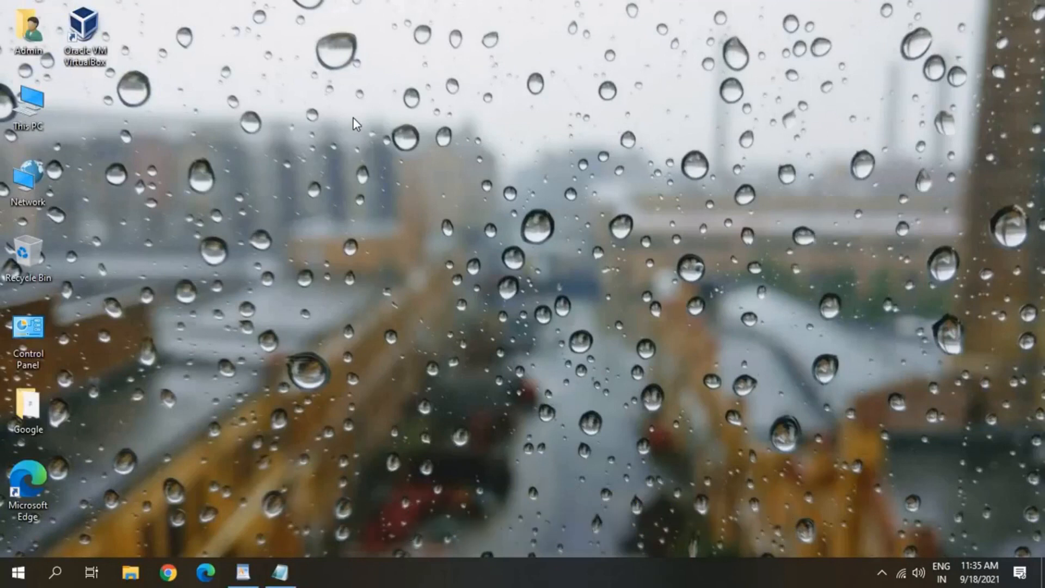
pyautogui.moveTo(508, 278)
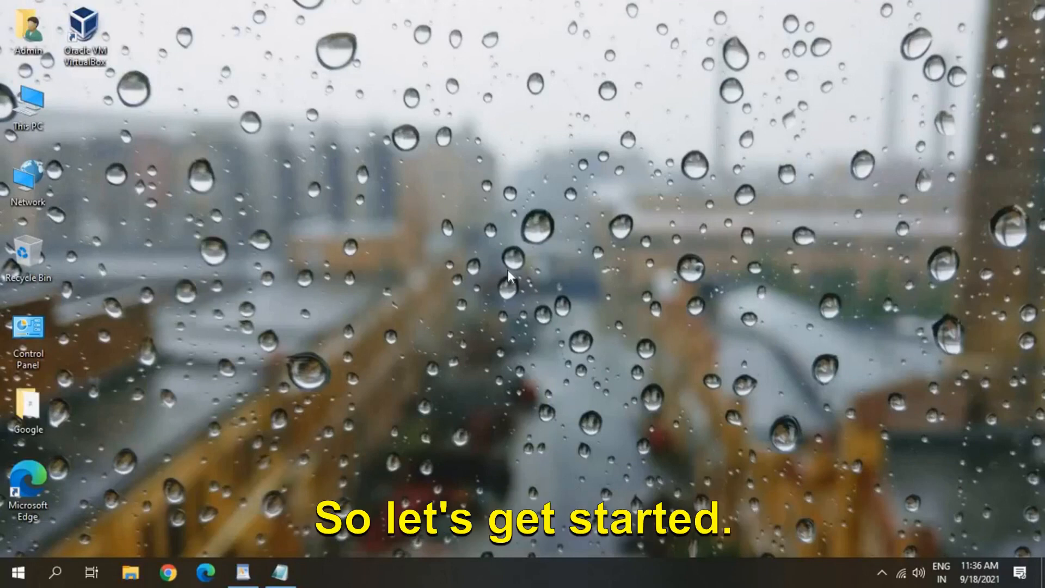
pyautogui.moveTo(540, 201)
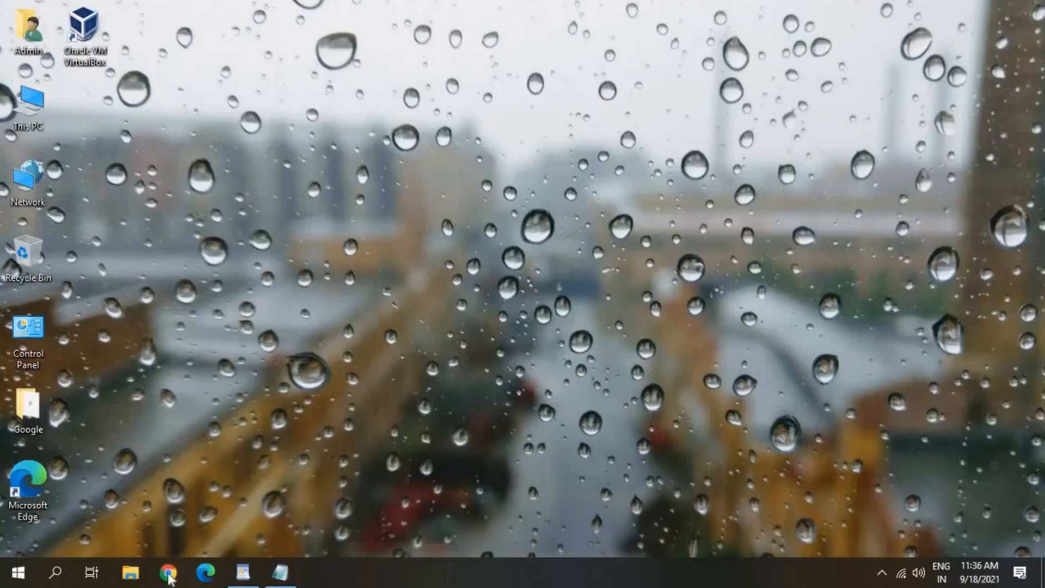
# Step: Open Chrome's Extensions page via Settings and remove Slides, keeping Docs Offline, Docs and Sheets
pyautogui.click(170, 571)
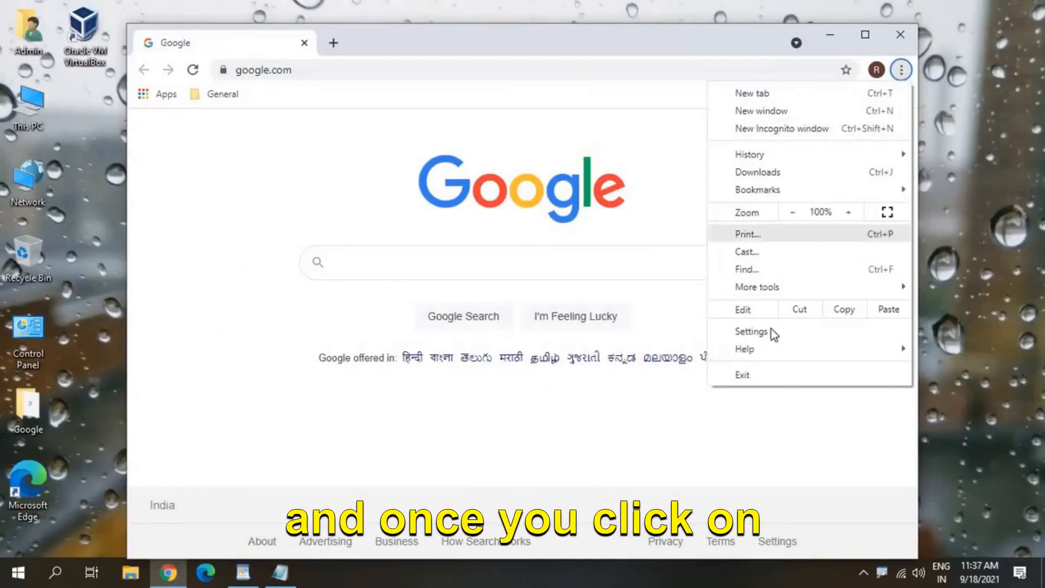
pyautogui.click(751, 331)
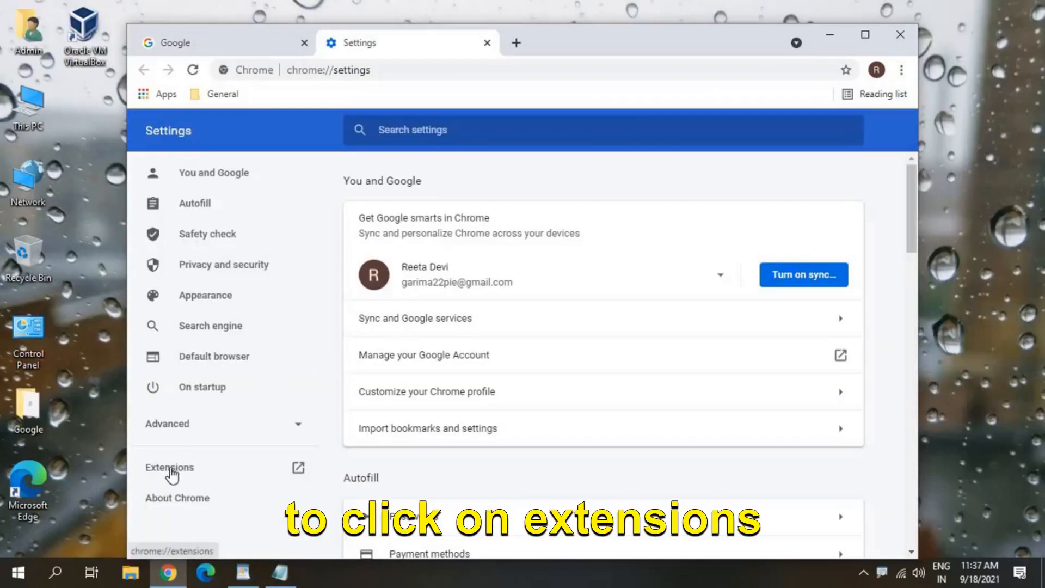
pyautogui.click(169, 467)
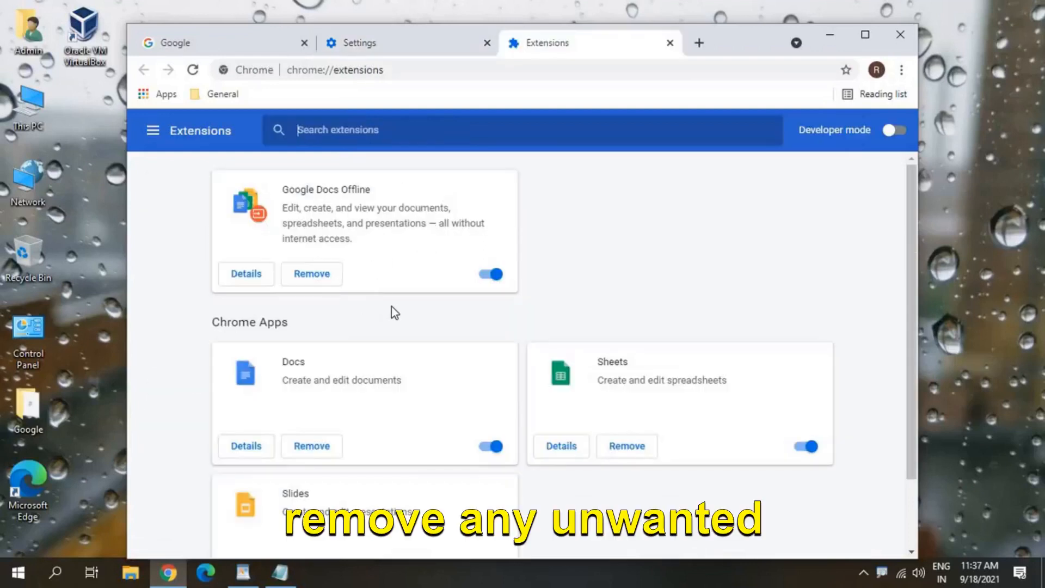
pyautogui.moveTo(534, 440)
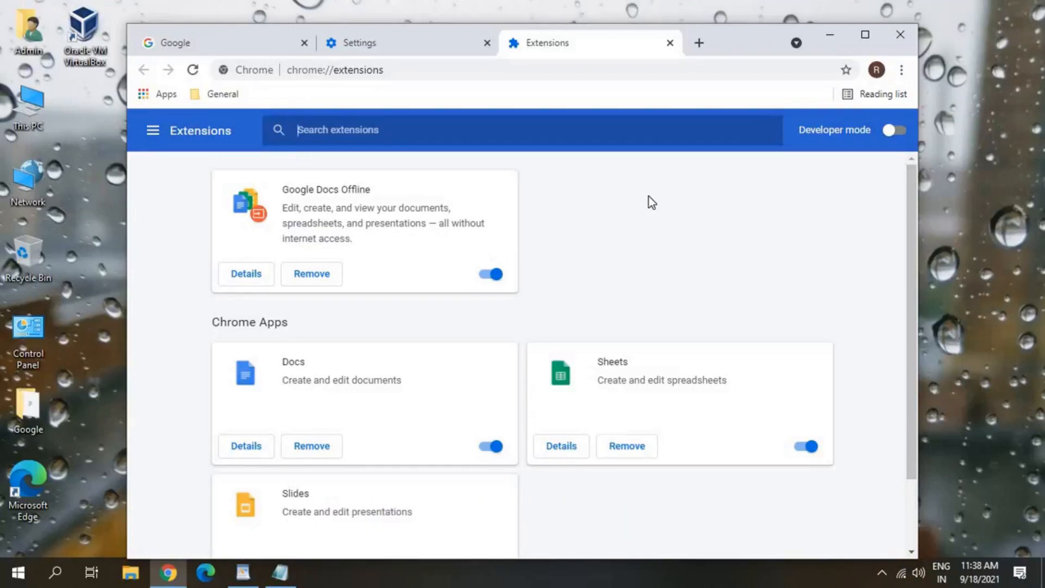
pyautogui.scroll(-3)
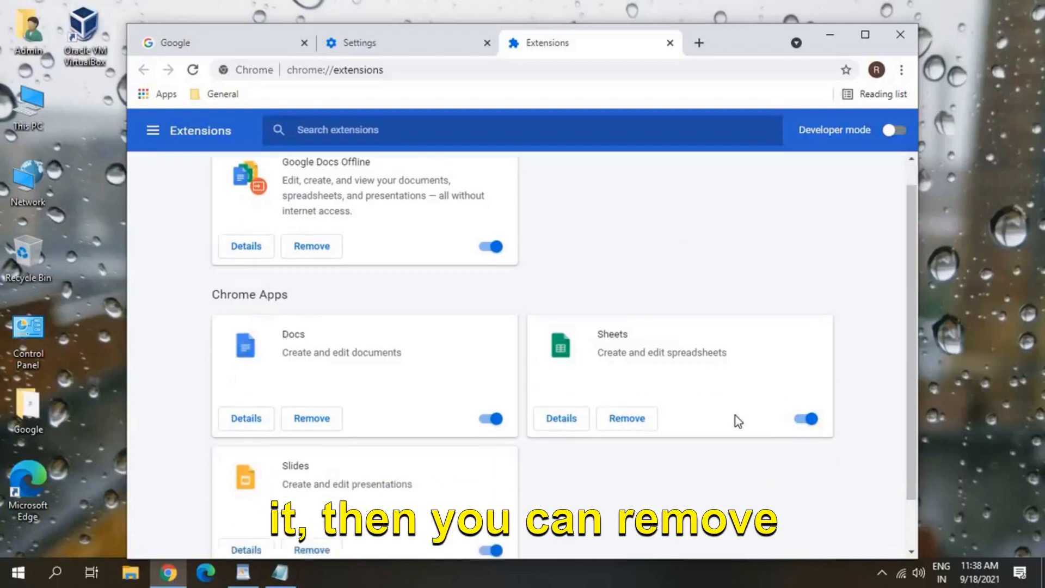
pyautogui.scroll(-3)
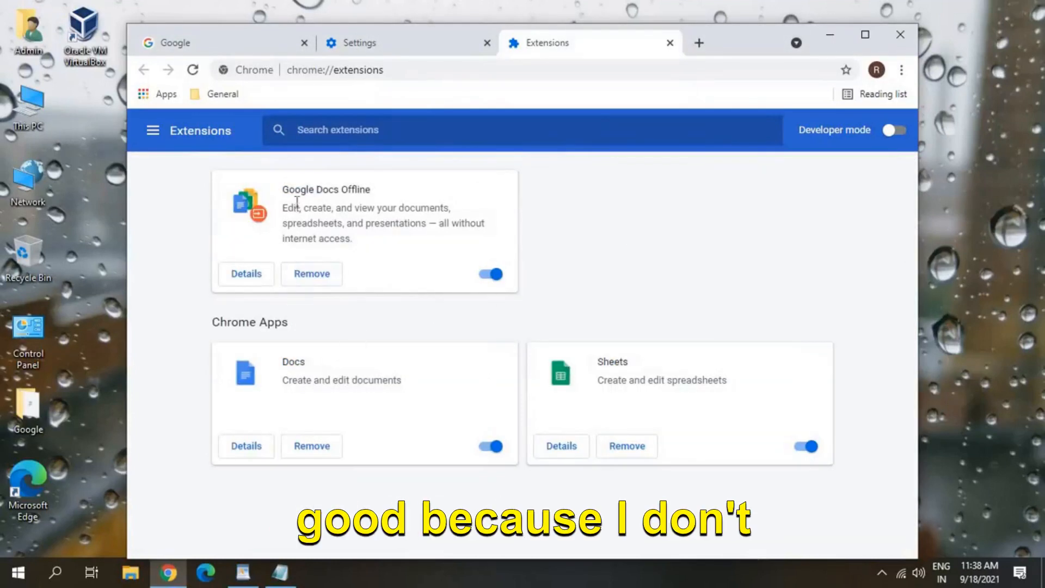
pyautogui.moveTo(430, 294)
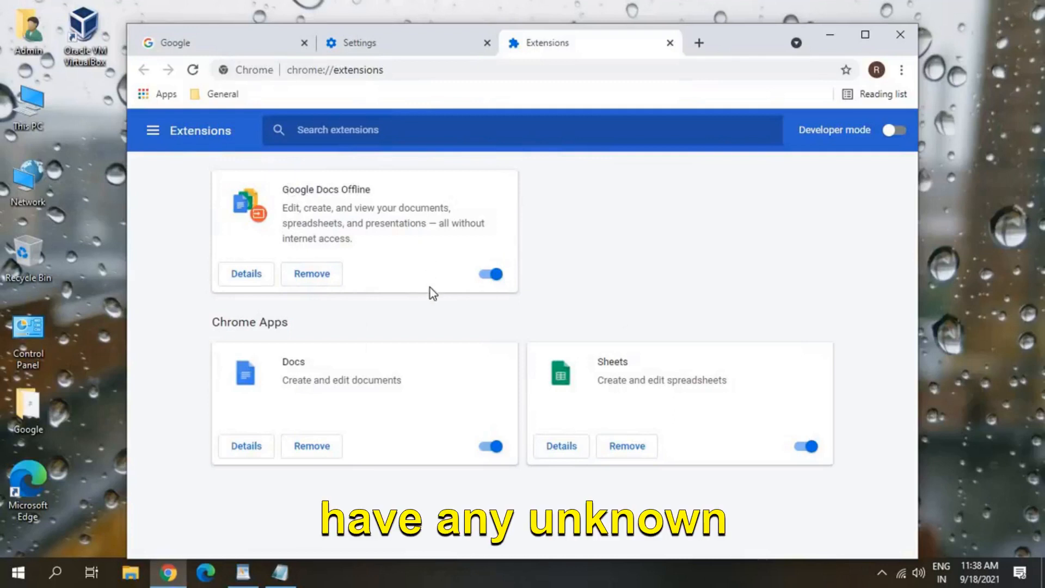
pyautogui.moveTo(395, 470)
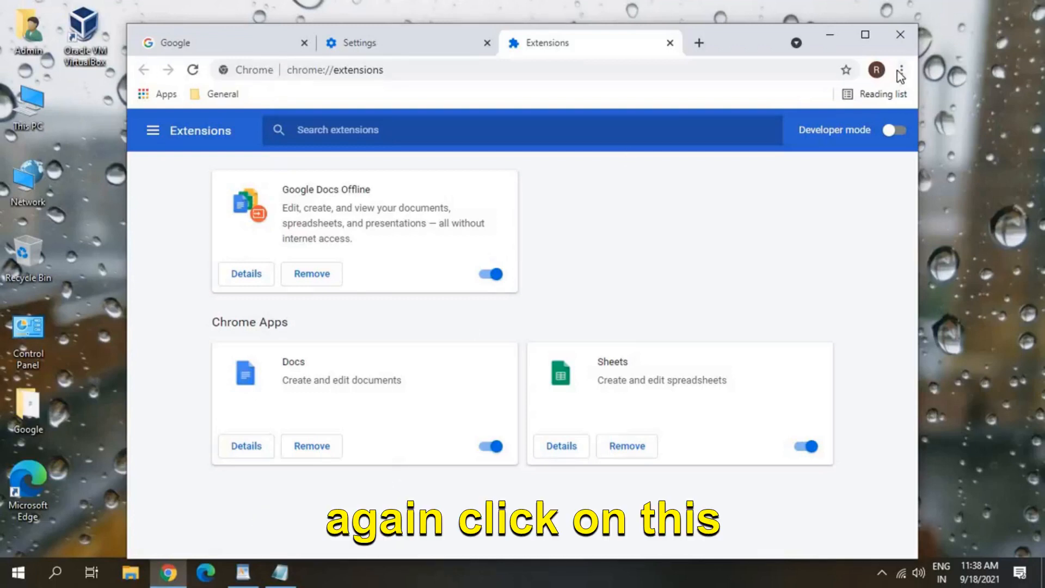
# Step: Check hardware acceleration is on, then review and dismiss the restore-defaults confirmation
pyautogui.click(900, 69)
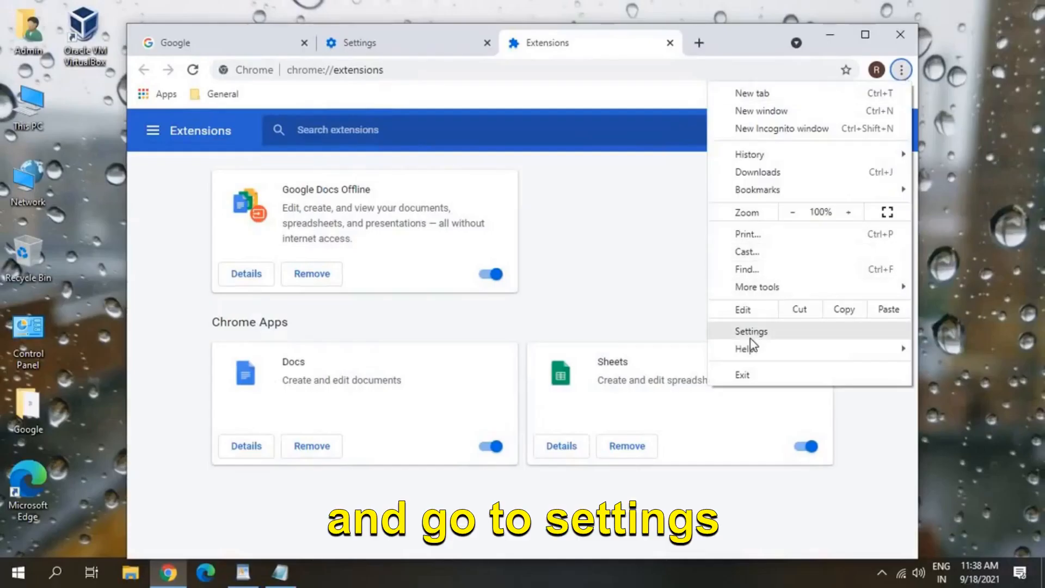
pyautogui.click(750, 330)
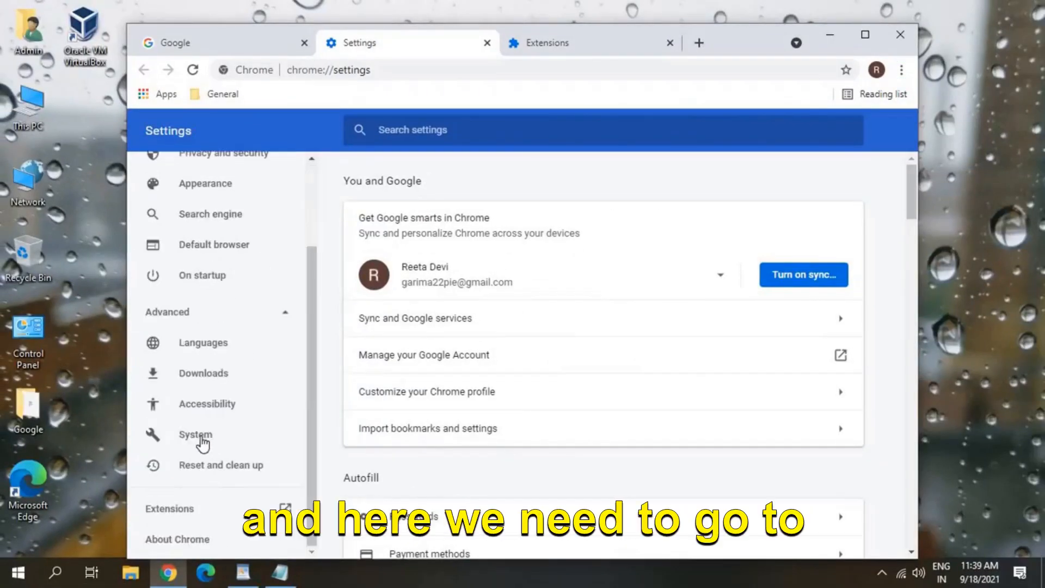
pyautogui.click(194, 435)
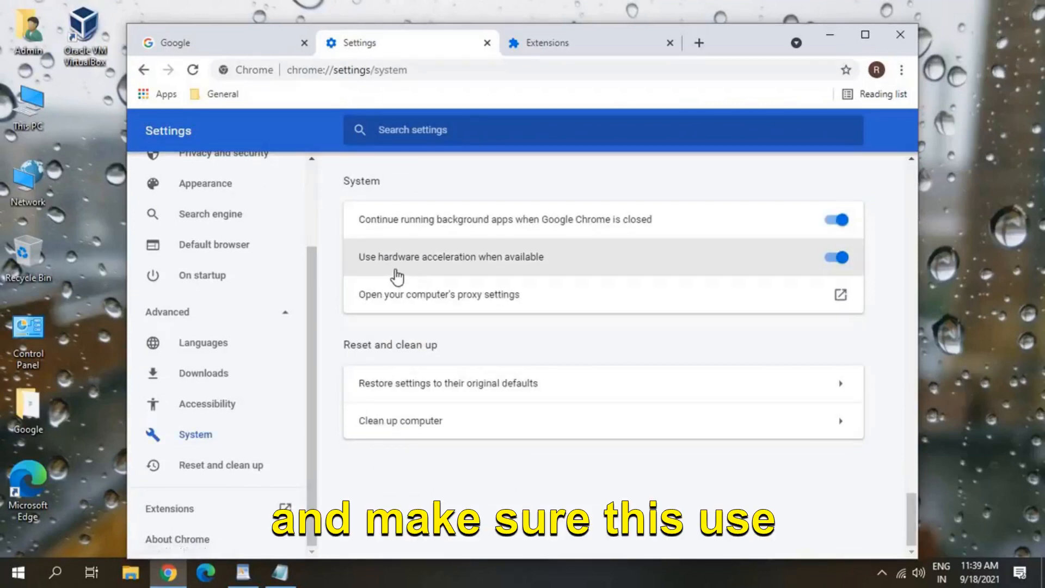
pyautogui.moveTo(526, 270)
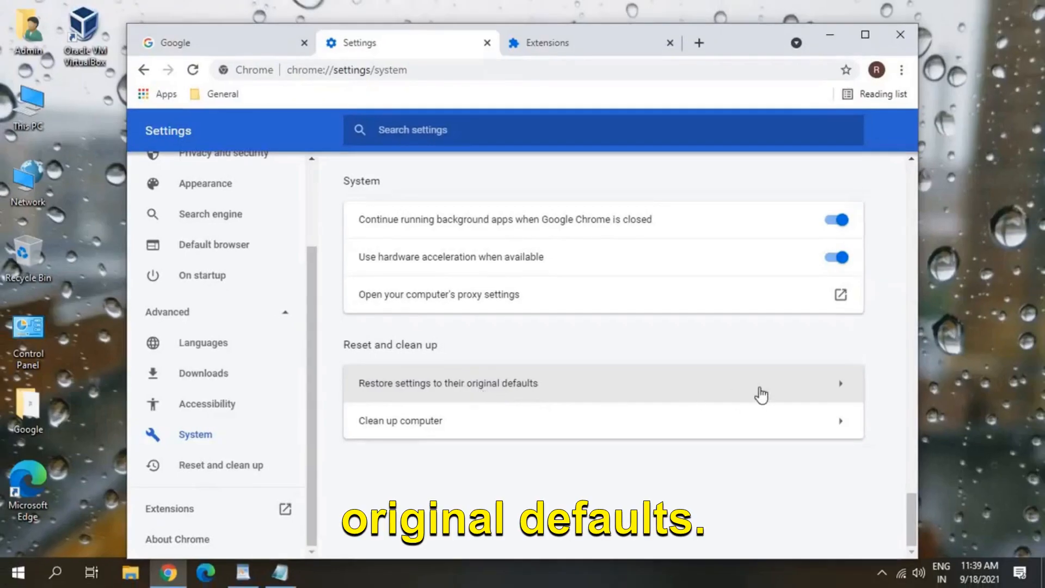
pyautogui.click(448, 383)
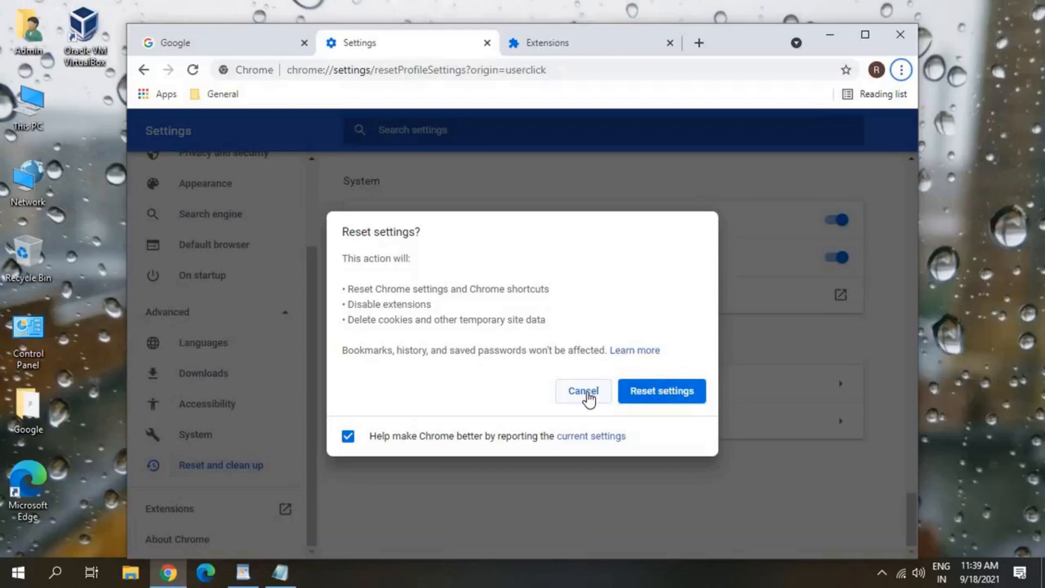
pyautogui.click(581, 390)
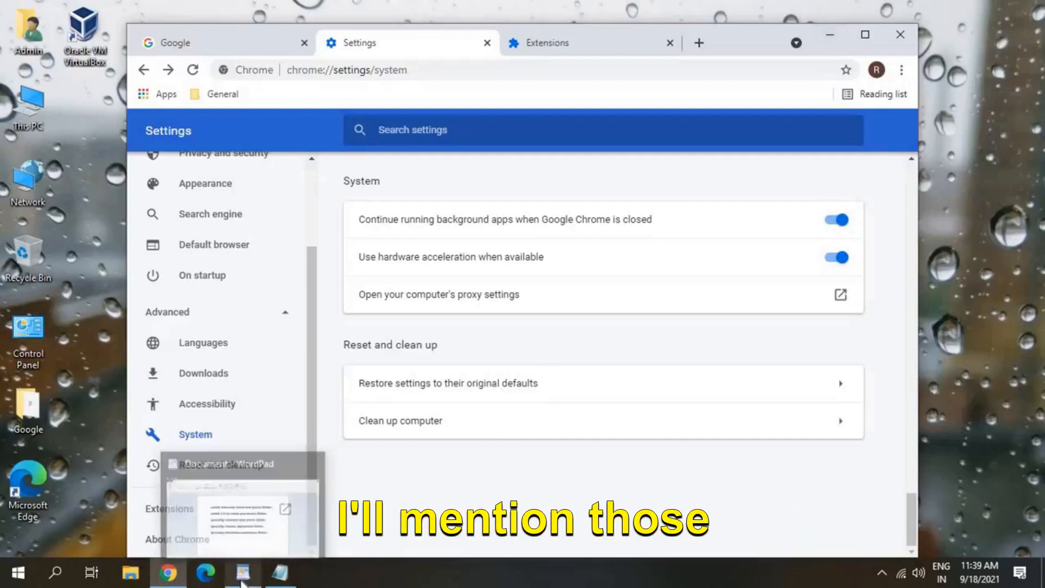
# Step: Open an admin Command Prompt and run the Winsock reset and 'netsh int ip reset'
pyautogui.click(241, 571)
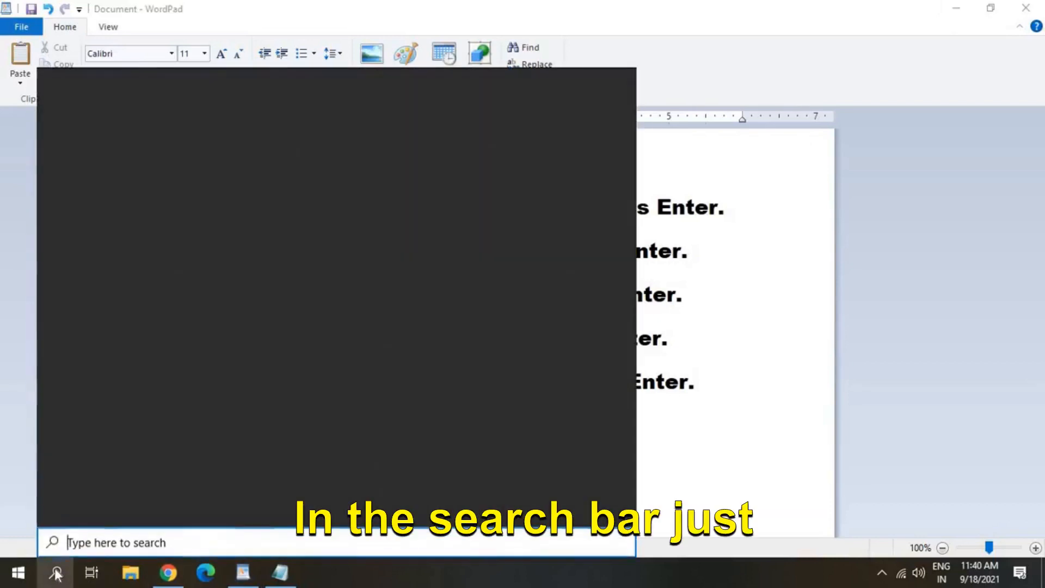
pyautogui.write('cmd')
pyautogui.write('netsh winsock reset')
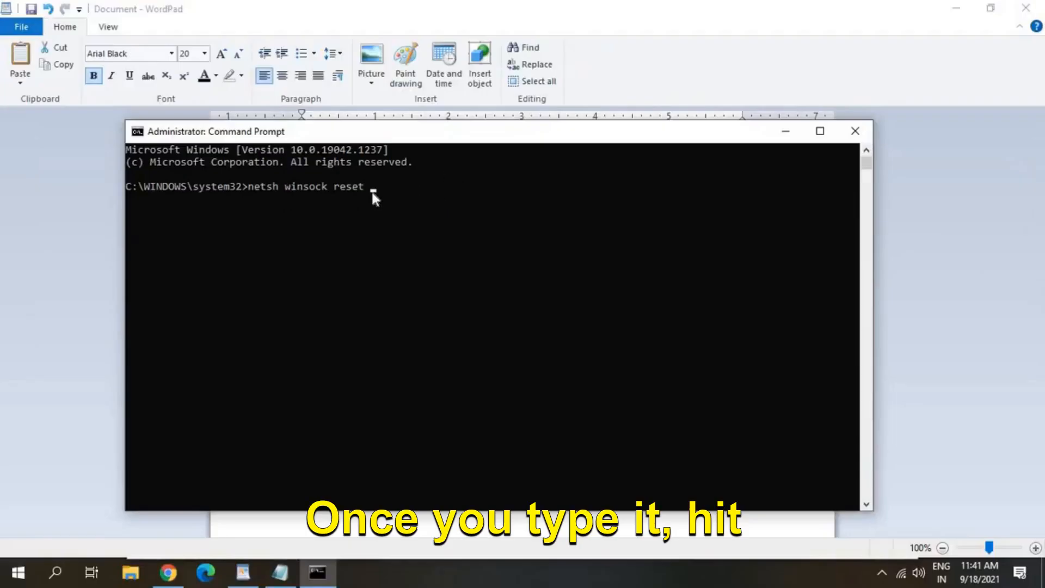
pyautogui.press('enter')
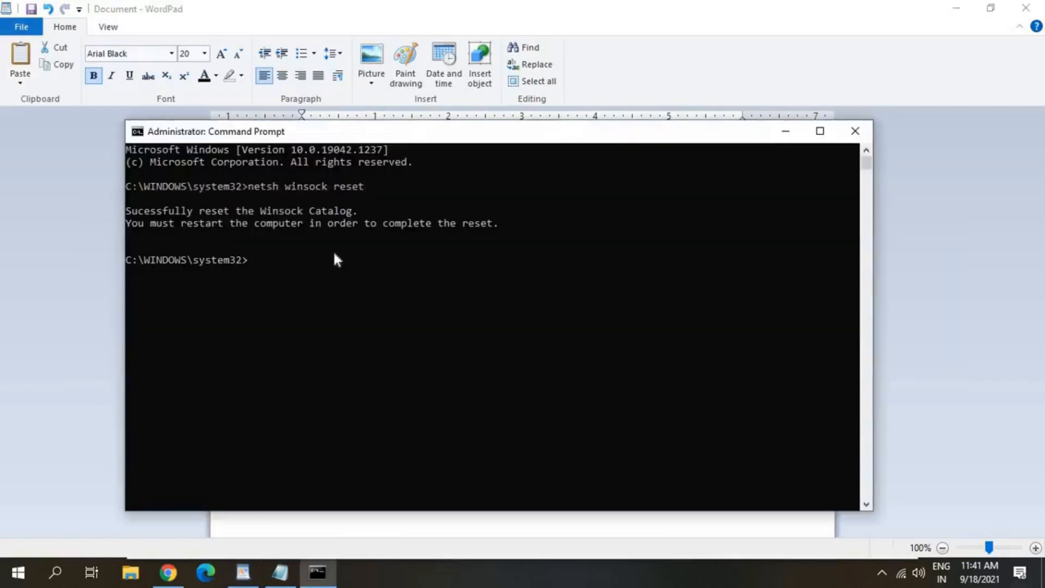
pyautogui.write('netsh int ip reset')
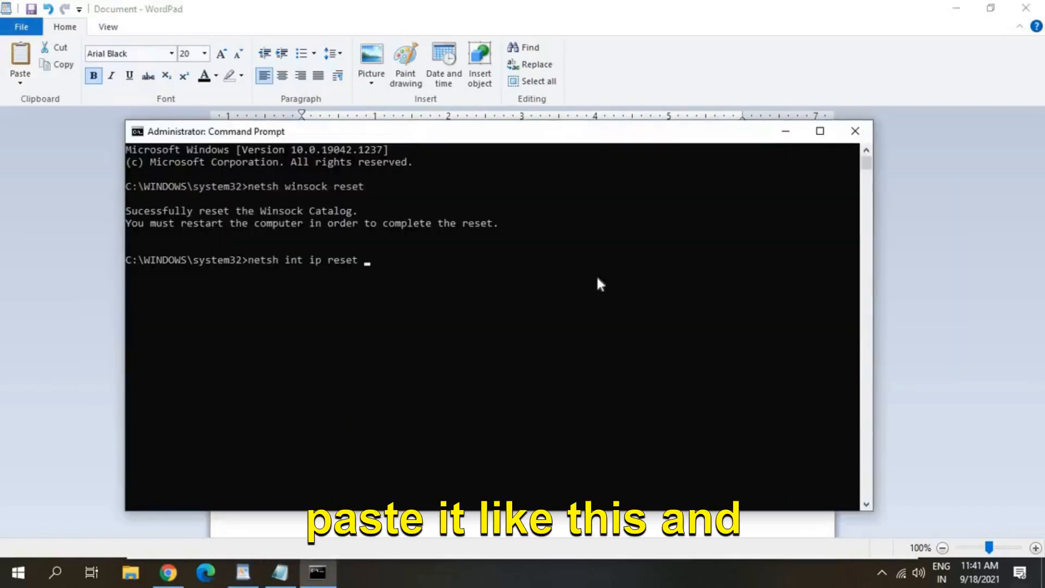
pyautogui.press('enter')
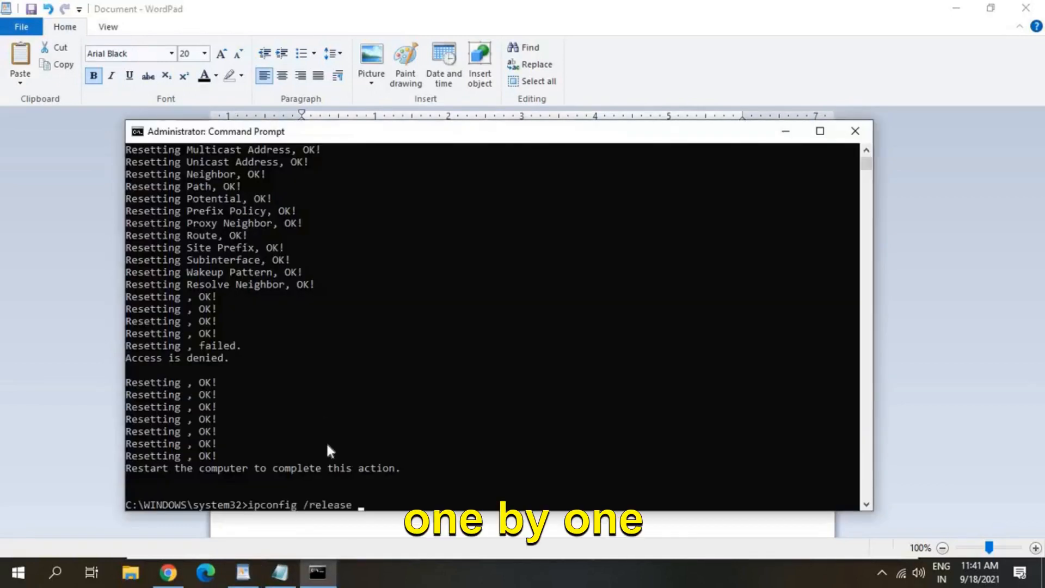
# Step: Run ipconfig /release, then enter ipconfig /renew and ipconfig /flushdns
pyautogui.press('enter')
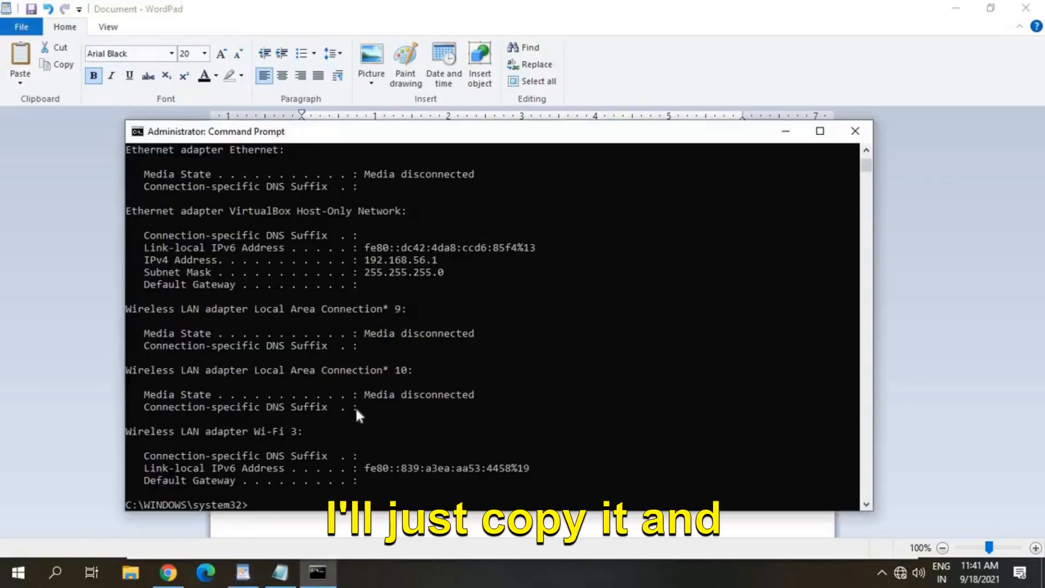
pyautogui.write('ipconfig /renew')
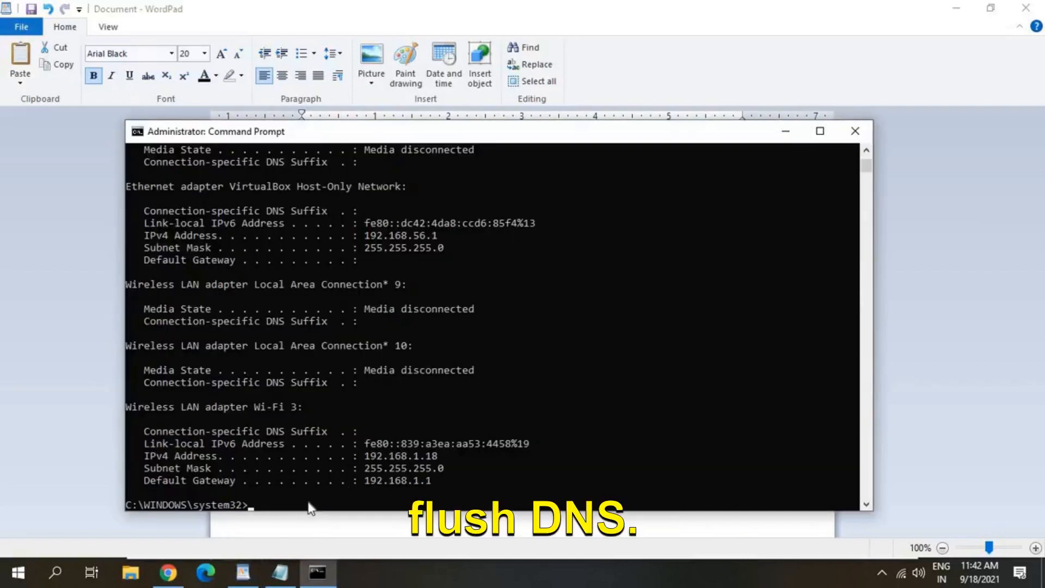
pyautogui.write('ipconfig /flushdns')
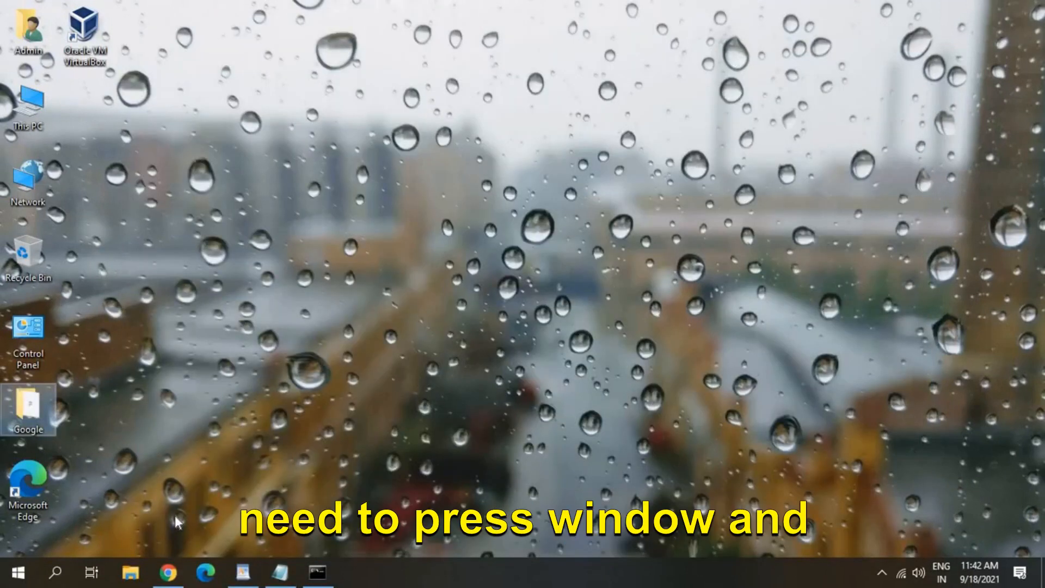
# Step: Run cleanmgr from the Run dialog to open Disk Cleanup for drive C:
pyautogui.press('win+r')
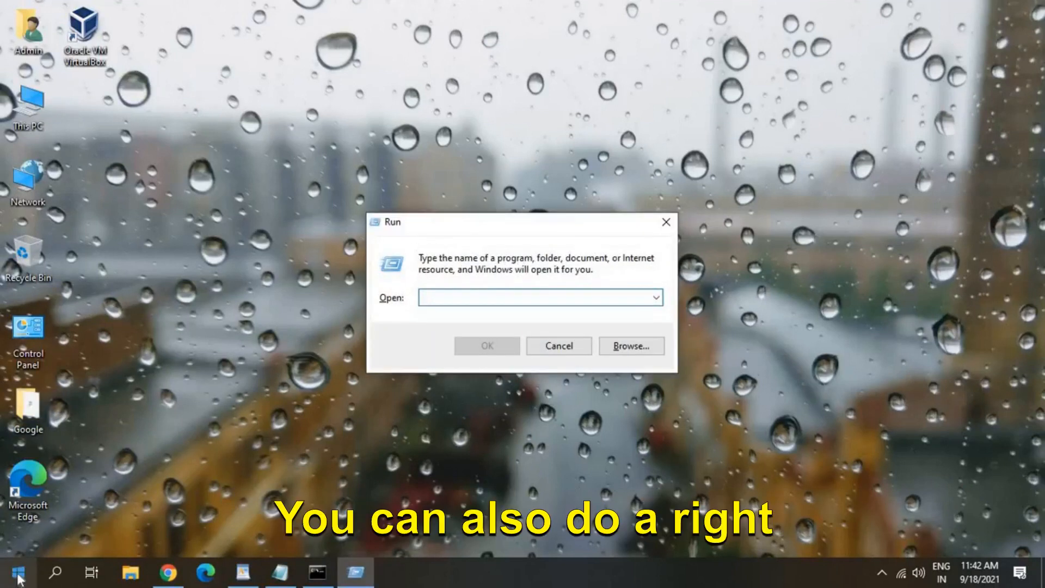
pyautogui.rightClick(13, 573)
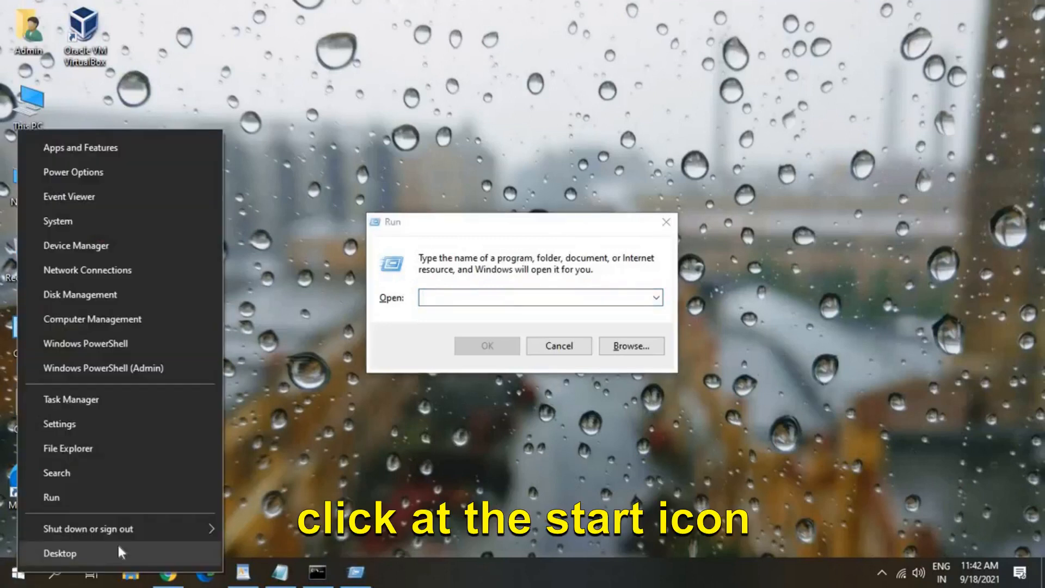
pyautogui.moveTo(402, 348)
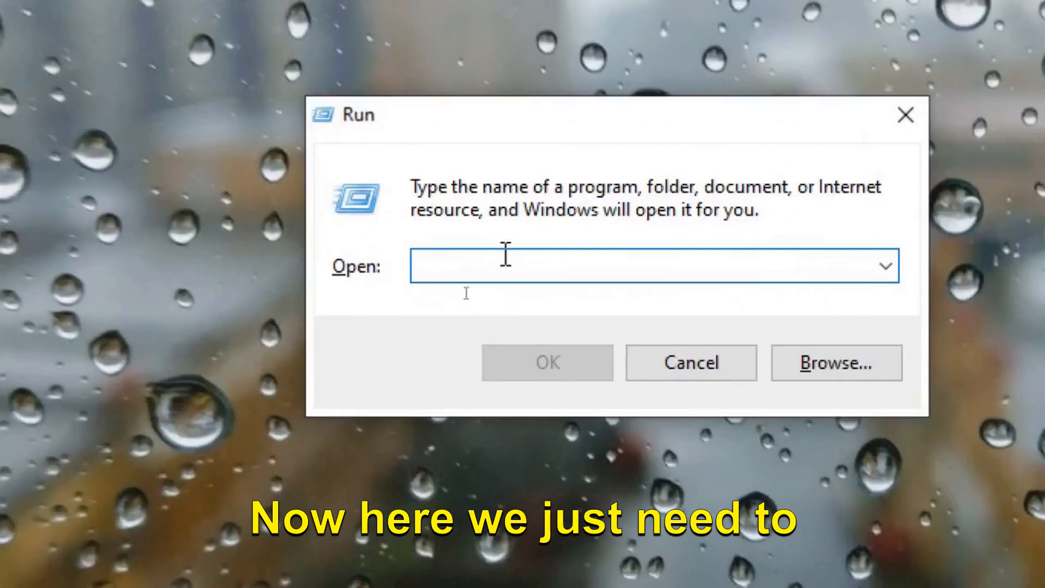
pyautogui.write('cleanmgr')
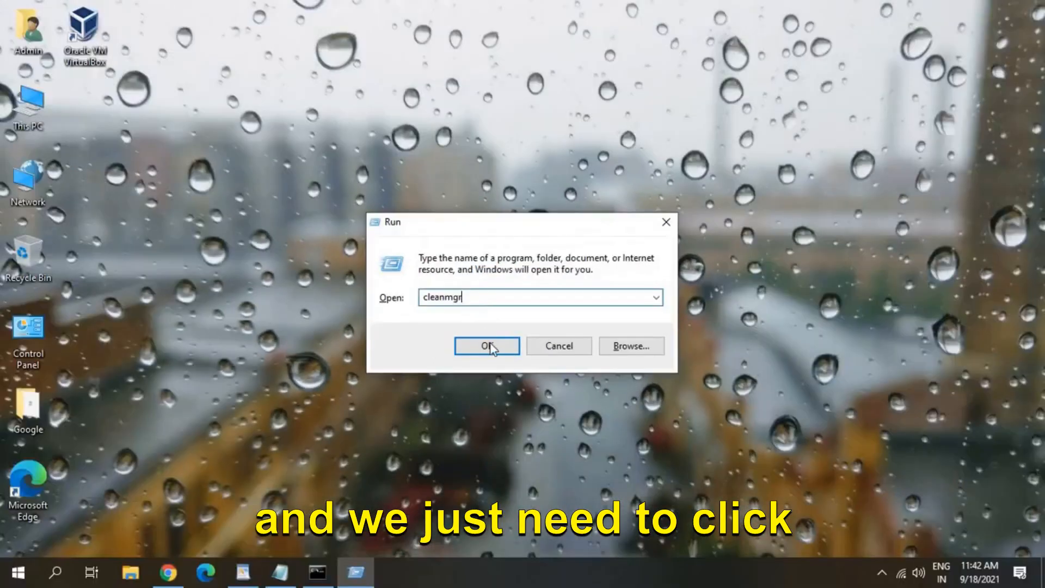
pyautogui.click(485, 346)
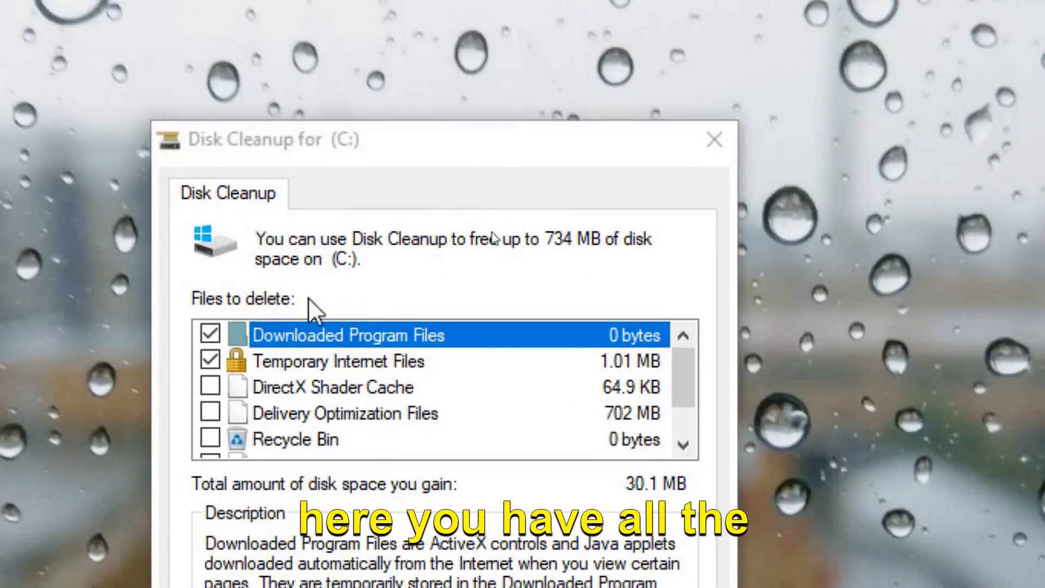
pyautogui.moveTo(333, 363)
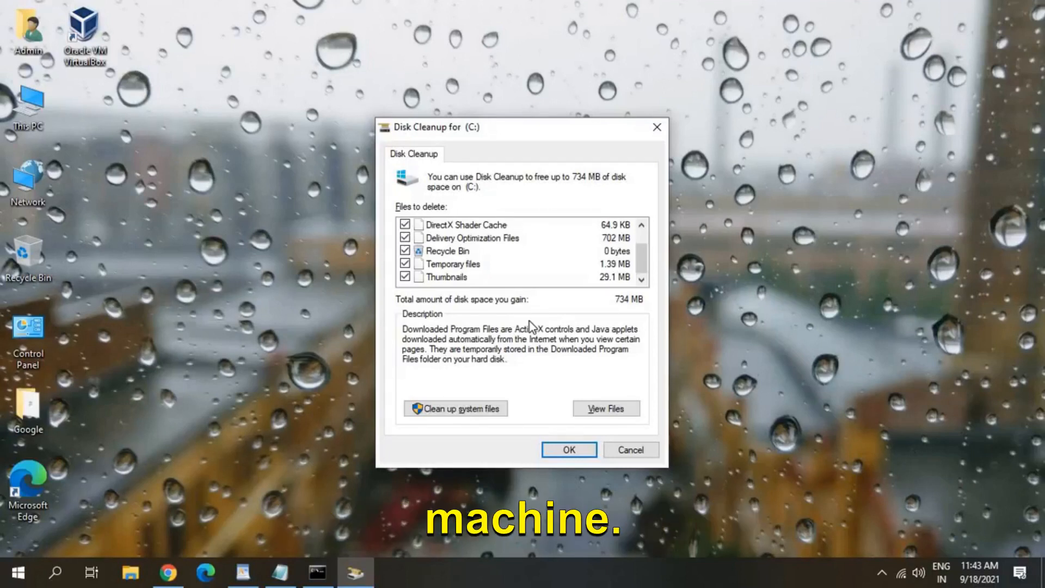
pyautogui.moveTo(526, 437)
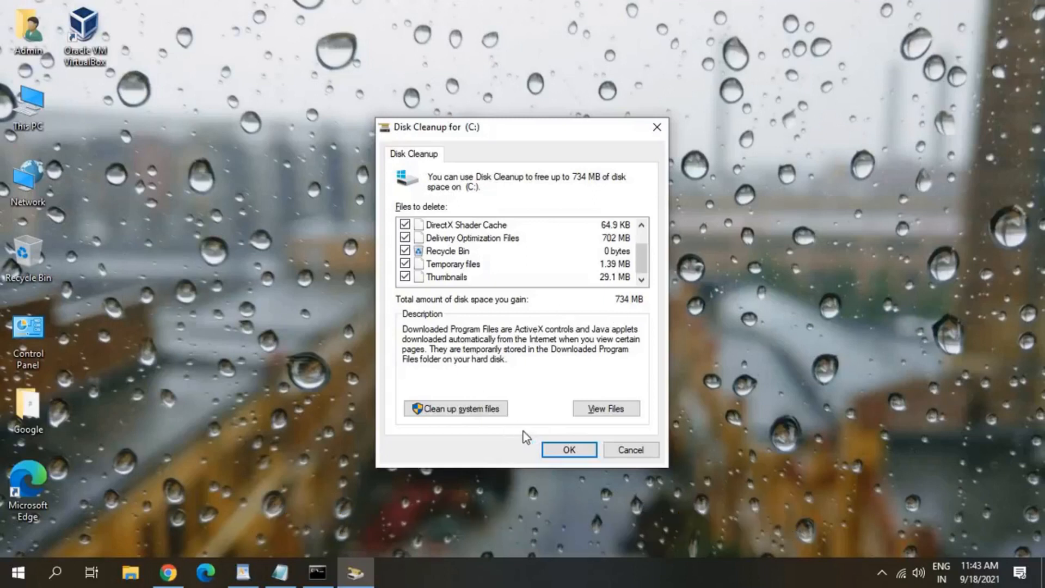
# Step: Delete all checked junk file categories (about 734 MB) and confirm permanent deletion
pyautogui.click(568, 449)
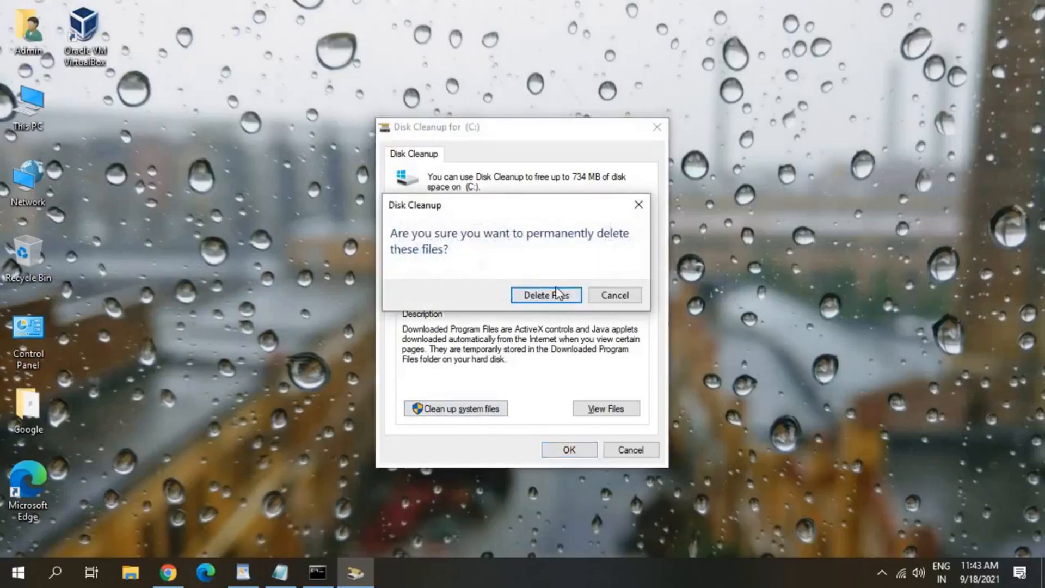
pyautogui.click(545, 295)
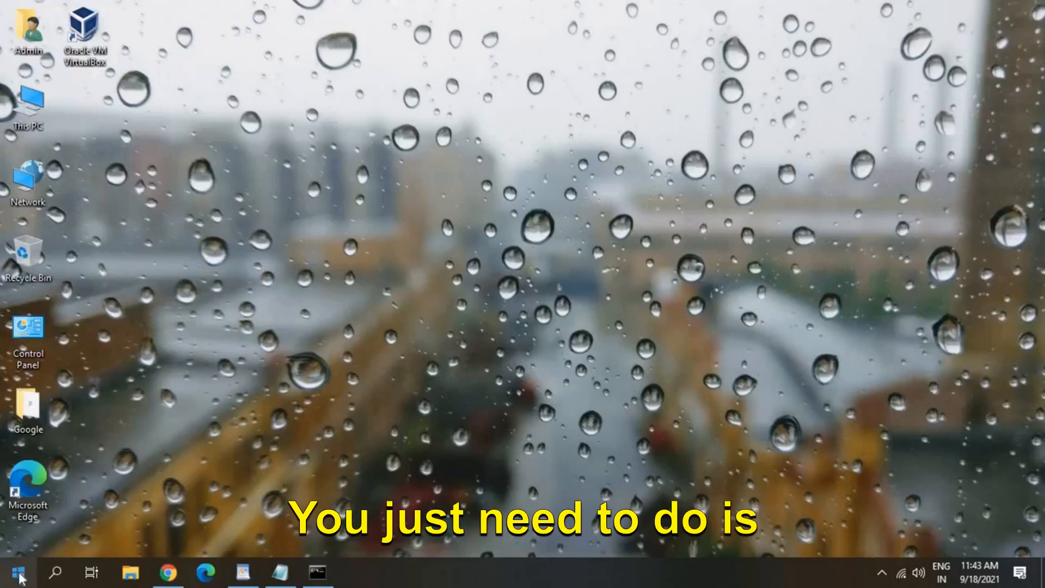
# Step: Open Task Manager's Startup list, select Cortana, and disable ZoomIt64 from launching
pyautogui.rightClick(13, 574)
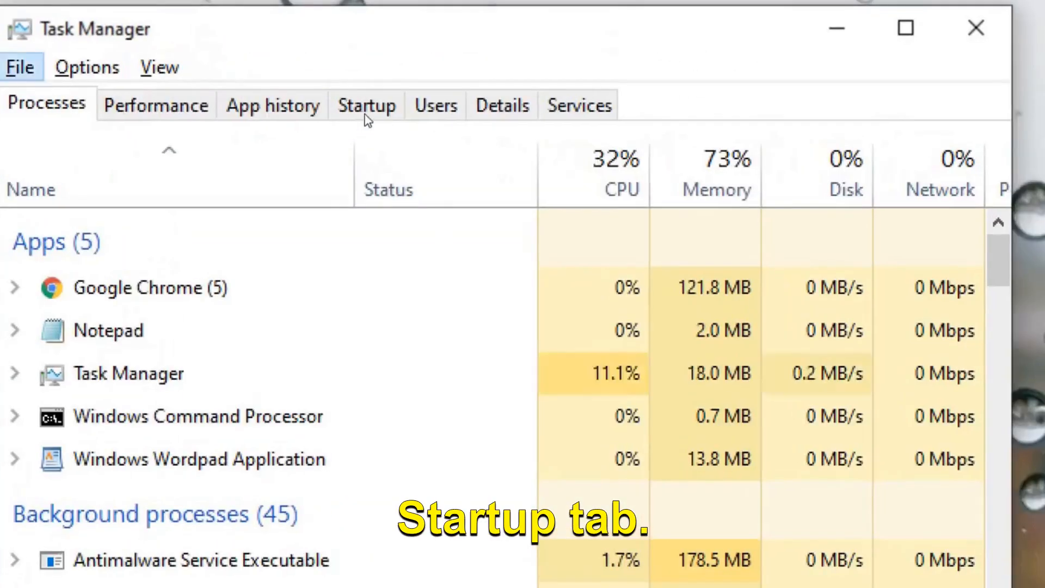
pyautogui.click(365, 106)
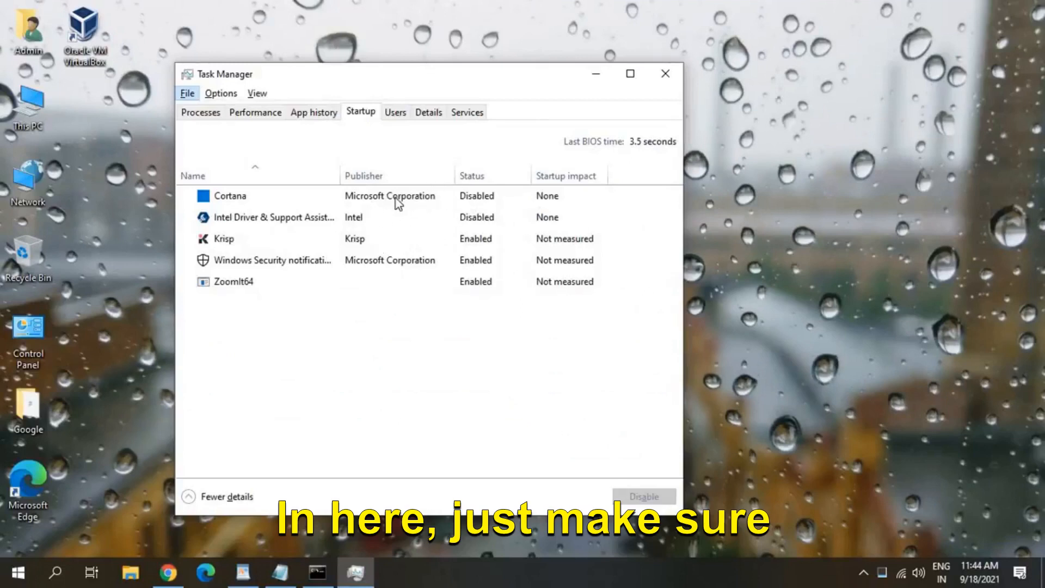
pyautogui.click(230, 195)
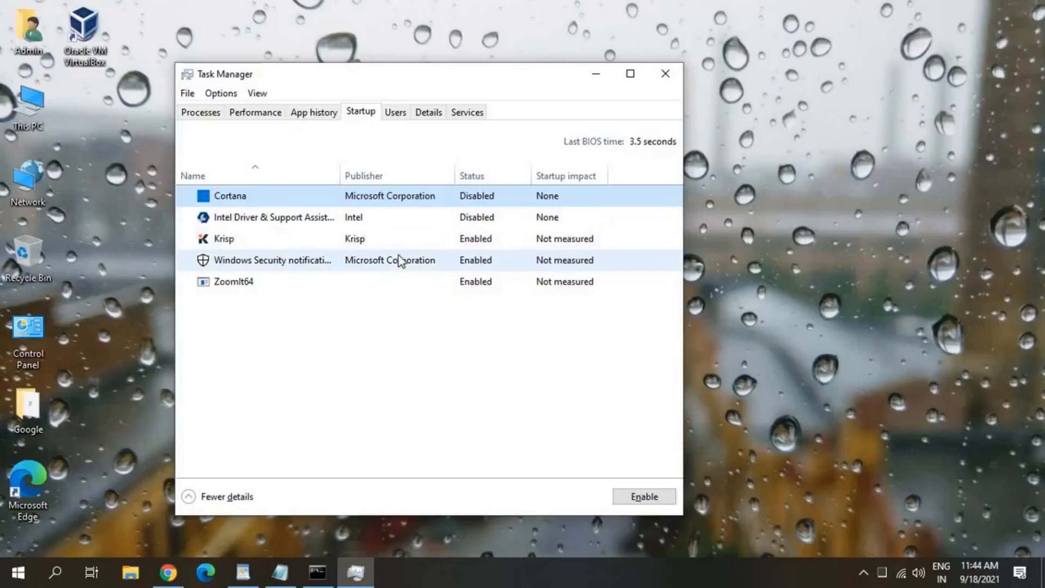
pyautogui.click(274, 217)
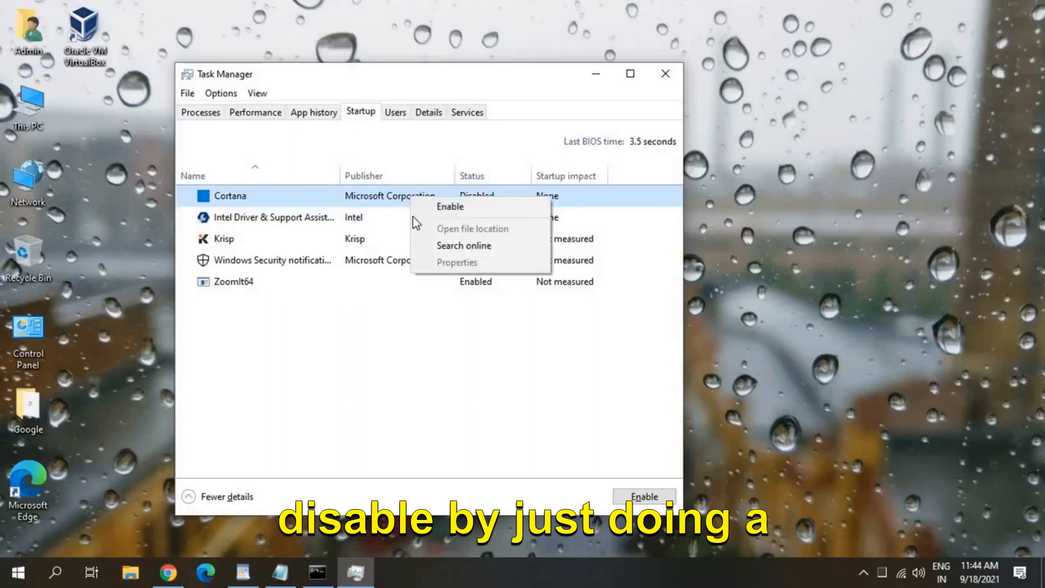
pyautogui.moveTo(425, 263)
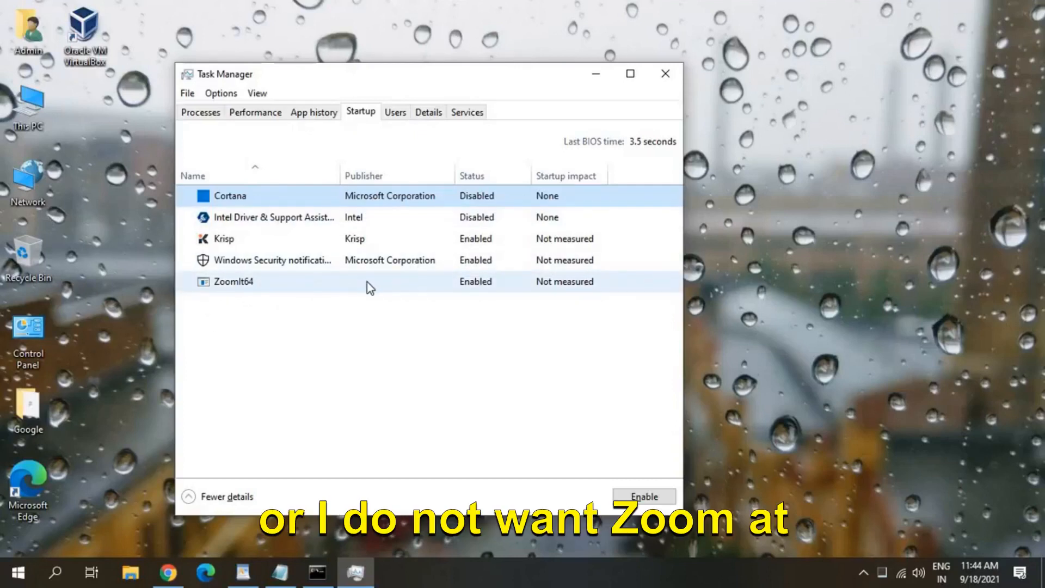
pyautogui.rightClick(234, 280)
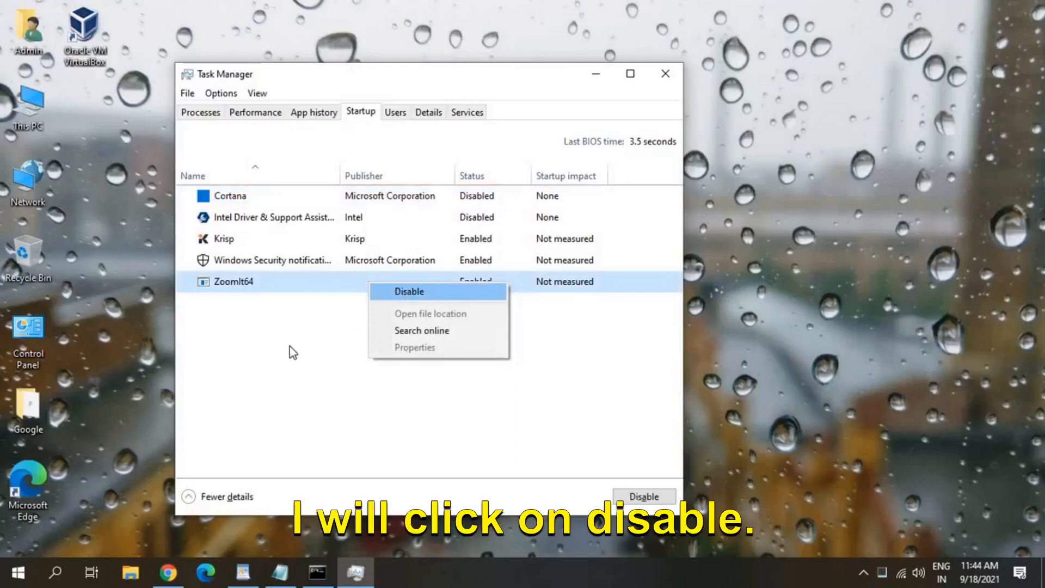
pyautogui.click(409, 292)
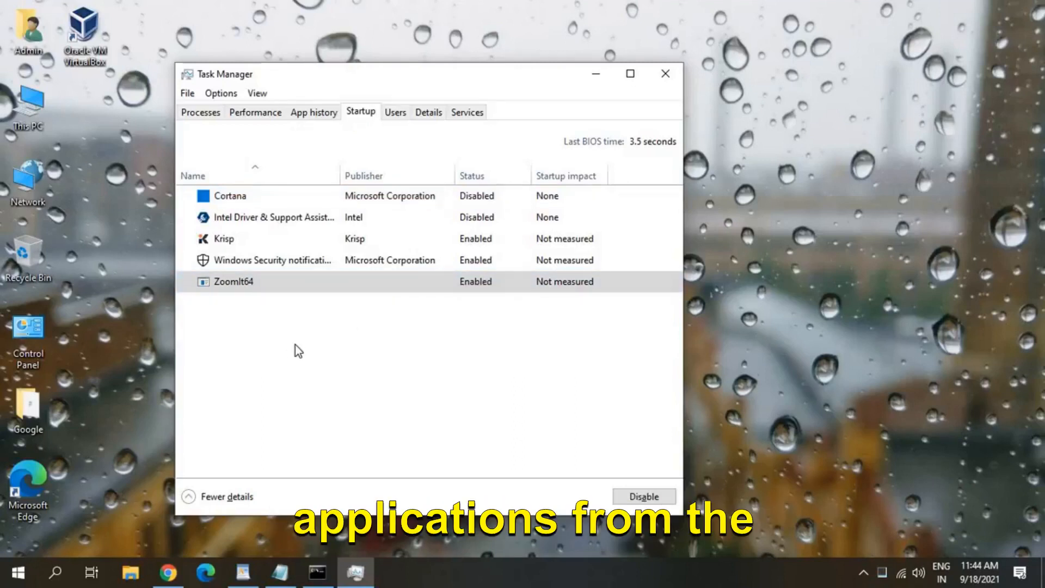